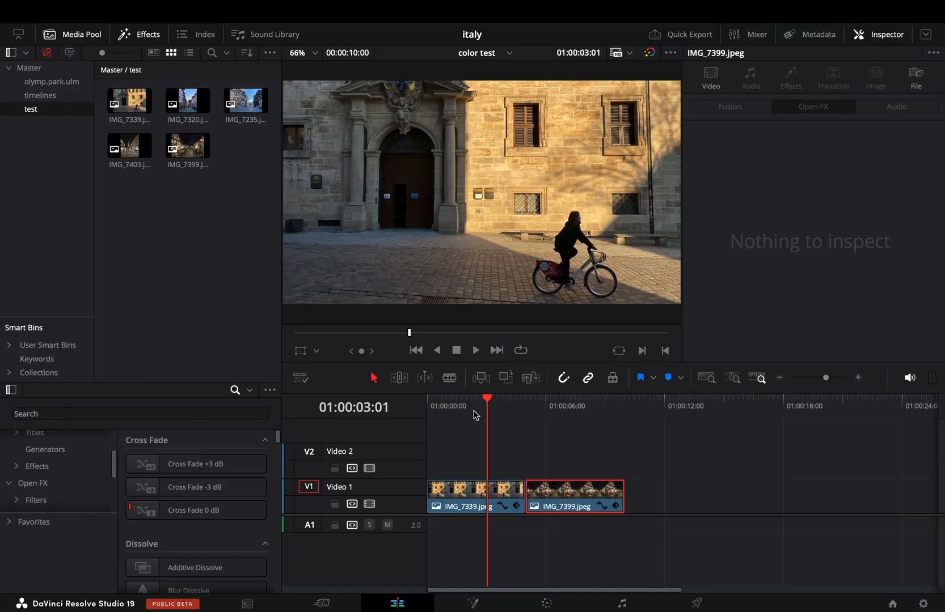
mouse_move(407, 572)
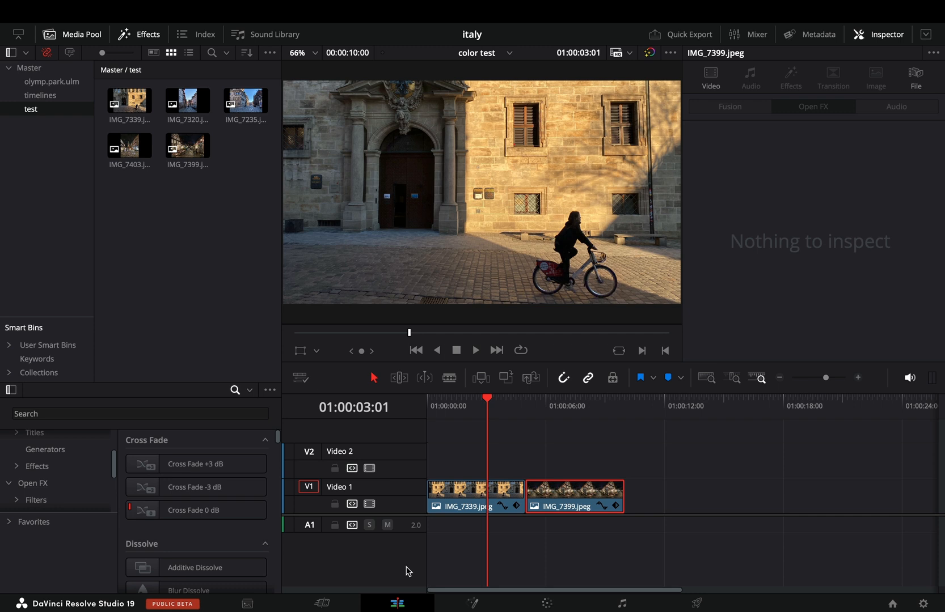
mouse_move(526, 587)
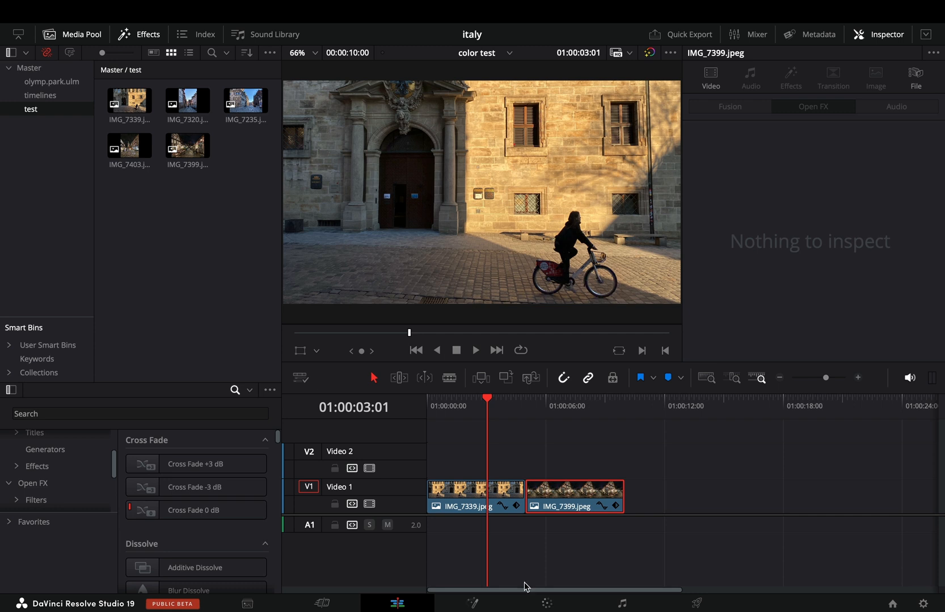
mouse_move(545, 603)
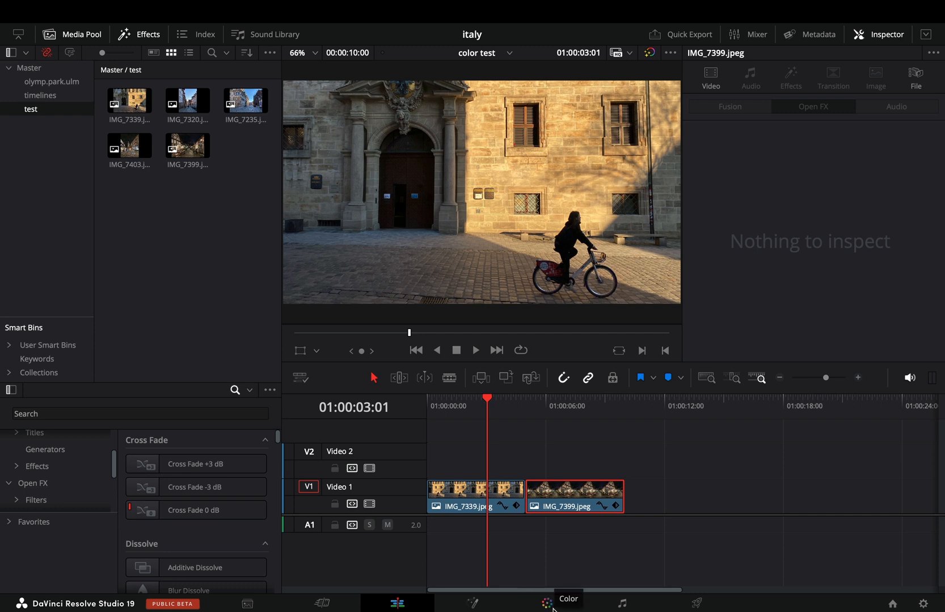
- Find Film Look Creator via an Effects search for 'film', apply it to the first photo clip and scroll through its Inspector sections
left_click(547, 602)
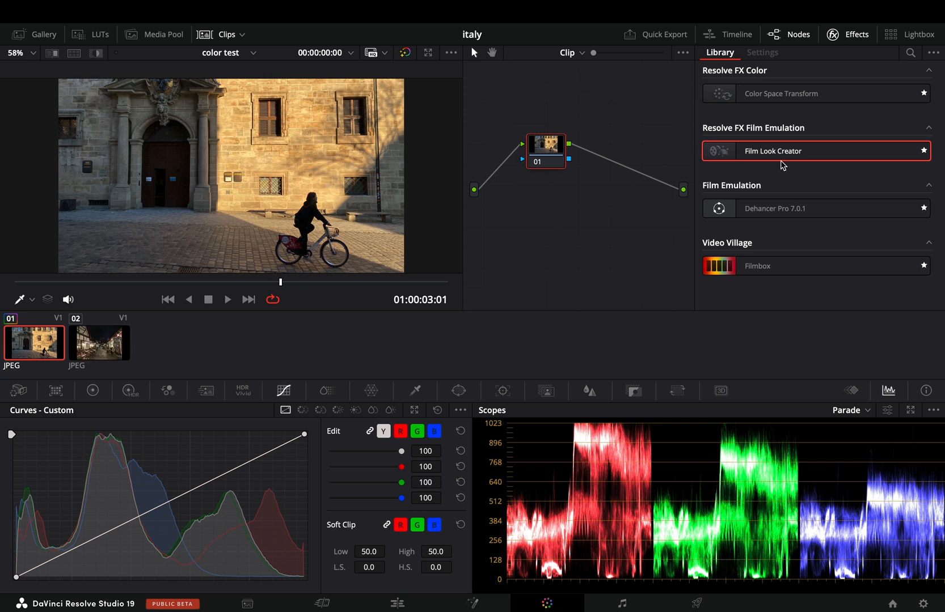
mouse_move(801, 155)
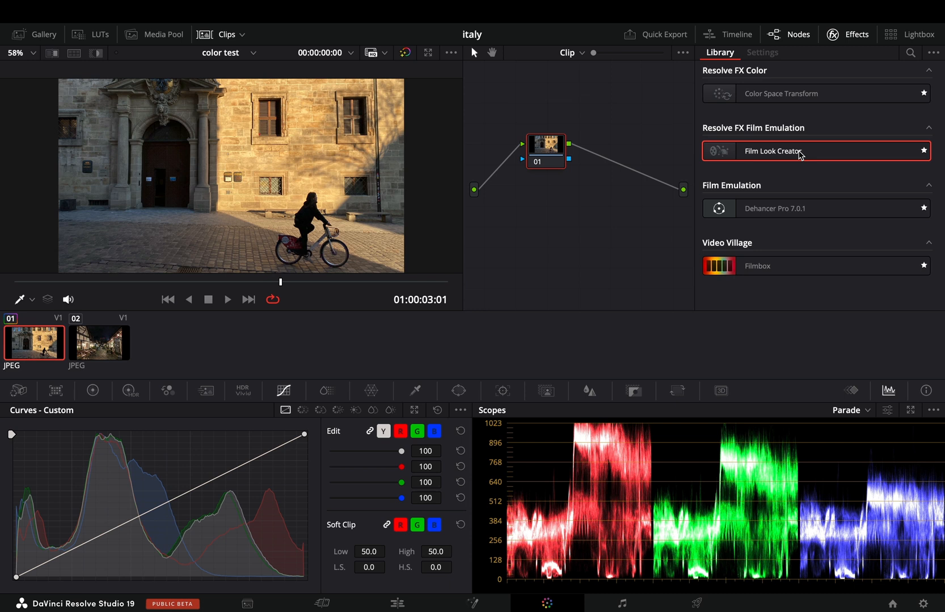
left_click(396, 603)
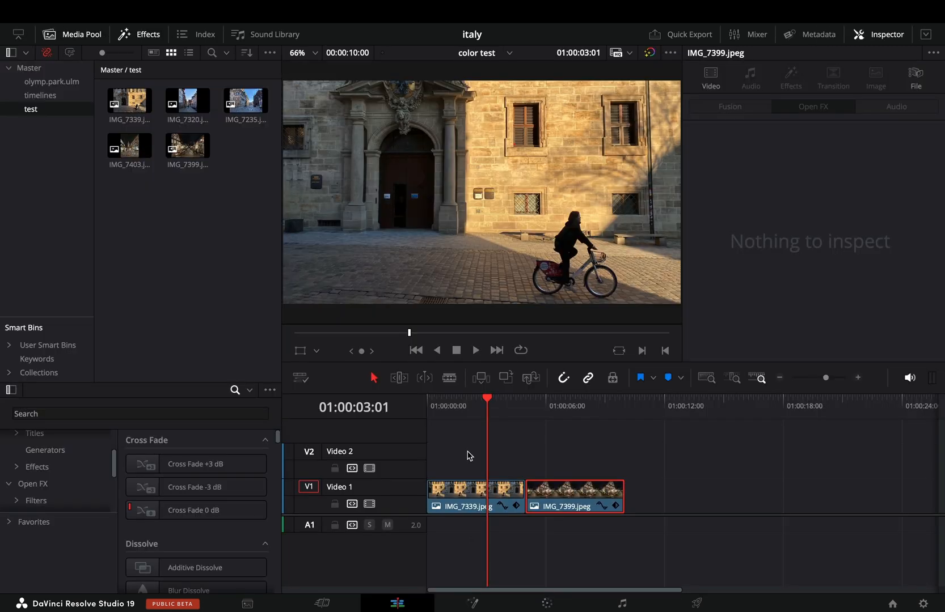
mouse_move(109, 430)
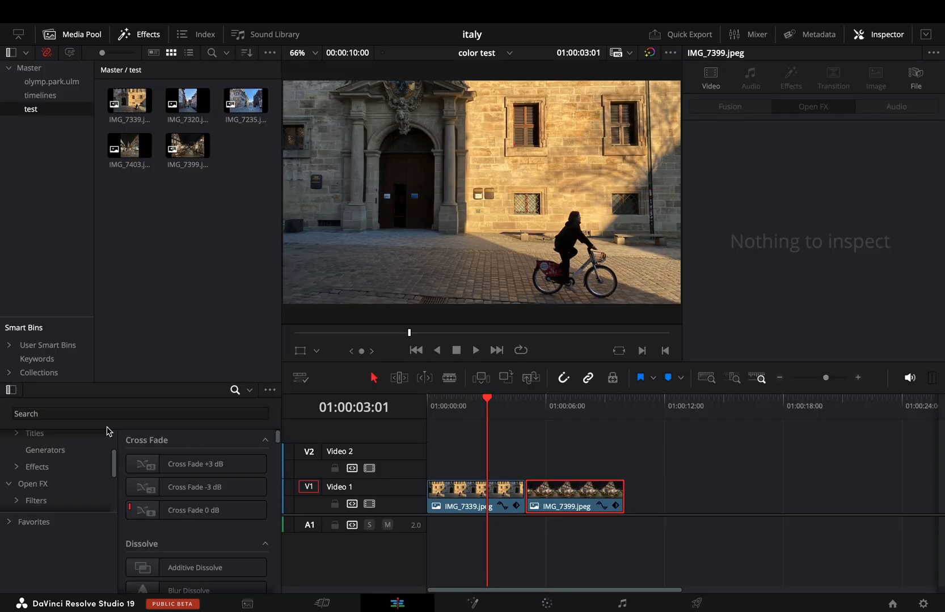
type("film loo")
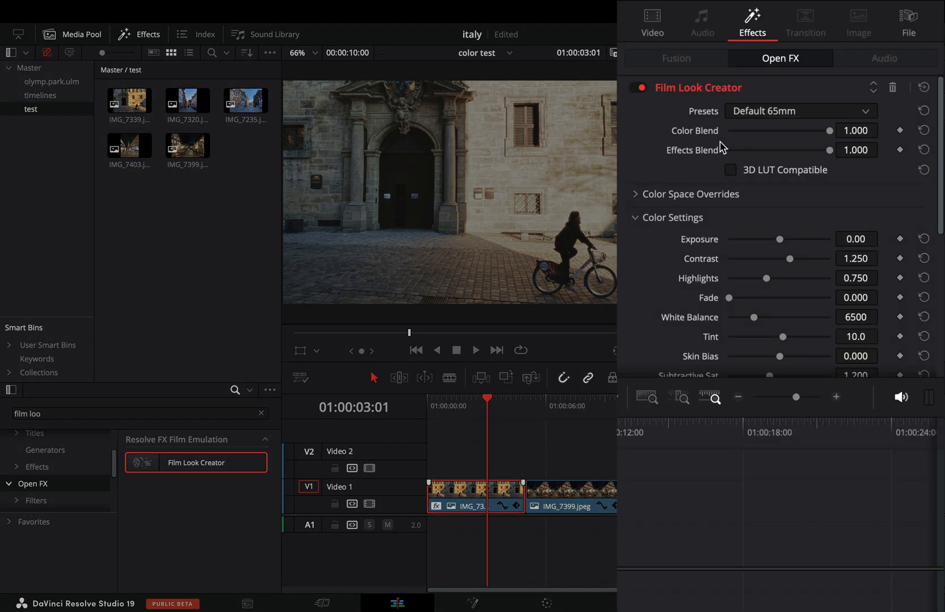
mouse_move(757, 164)
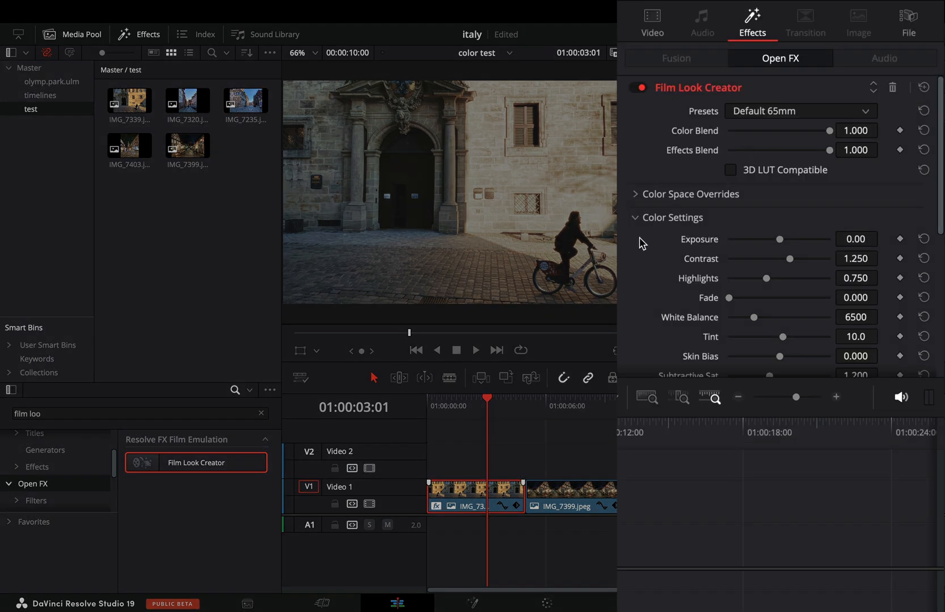
scroll("down", 3)
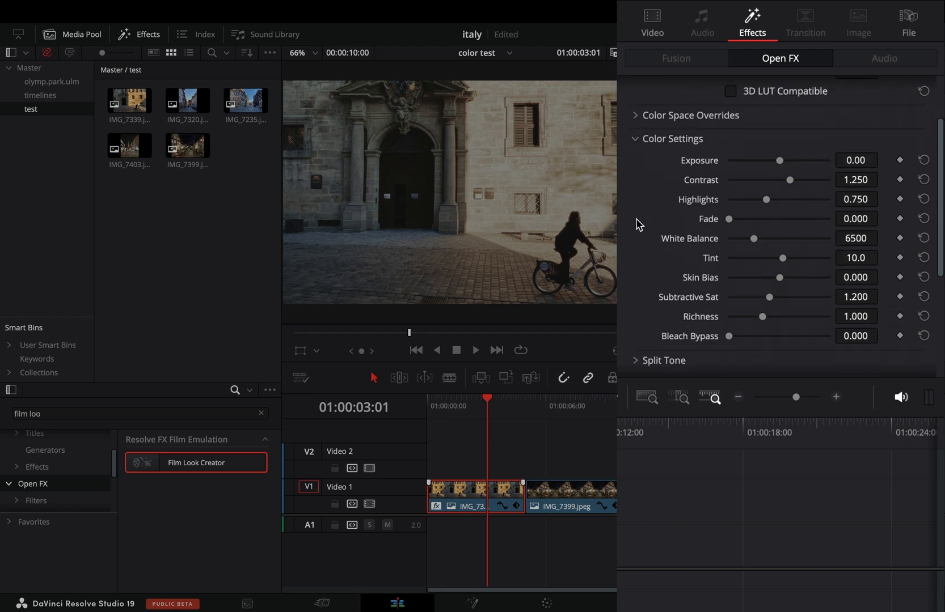
scroll("down", 3)
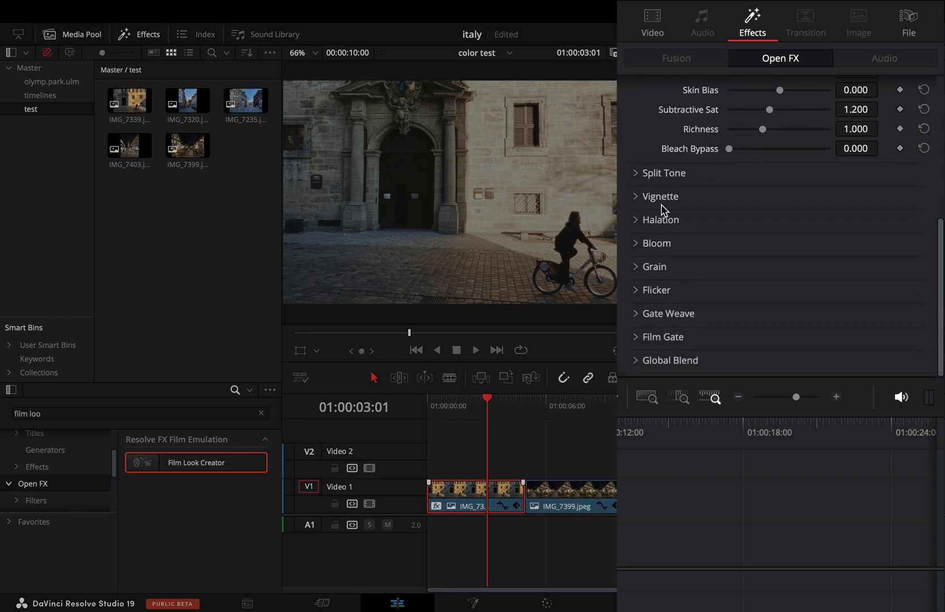
scroll("down", 3)
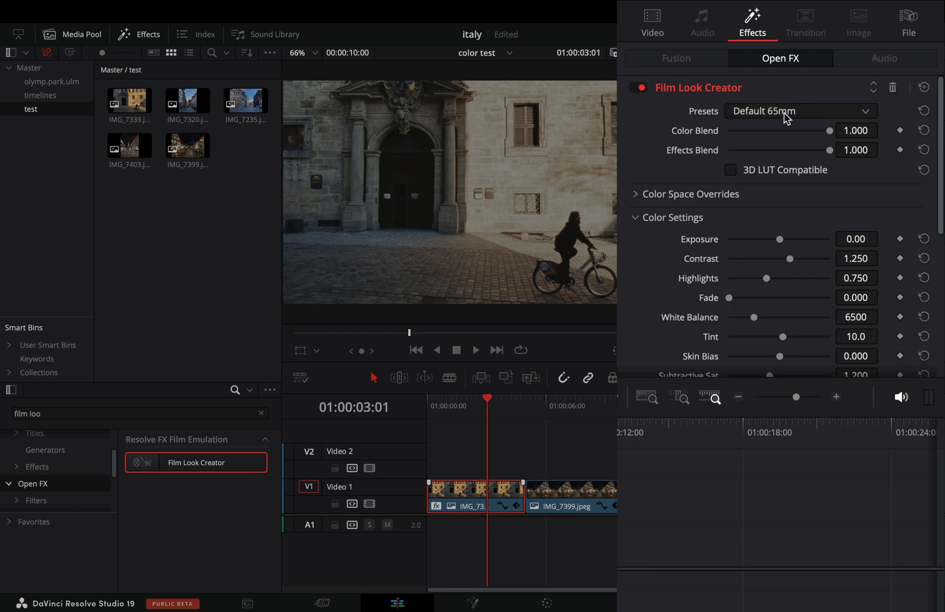
mouse_move(784, 115)
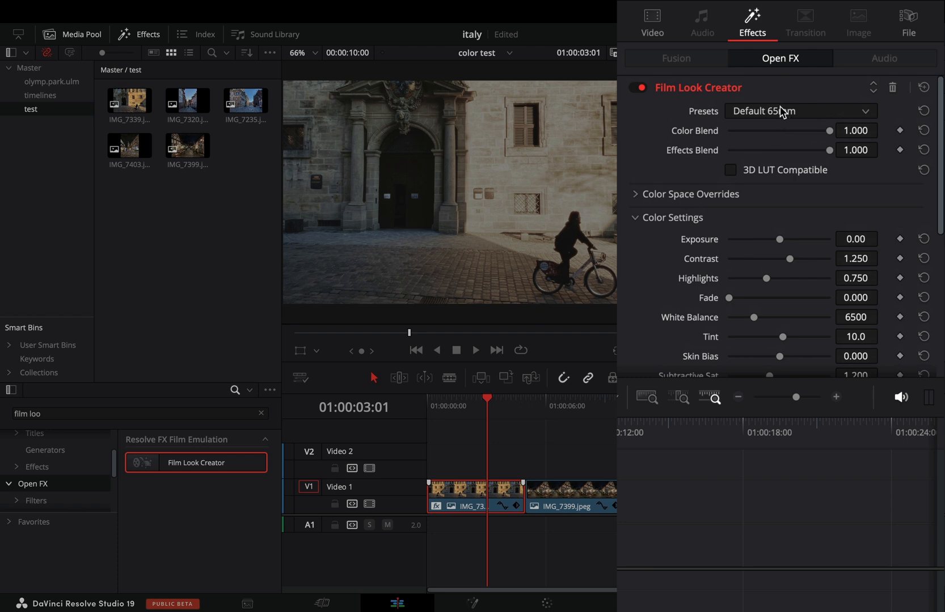
left_click(799, 111)
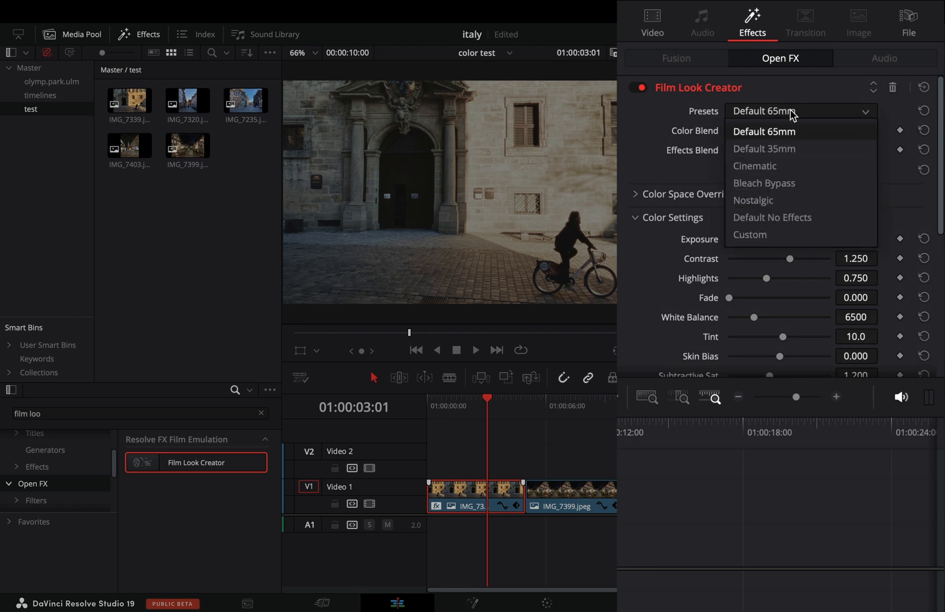
left_click(764, 131)
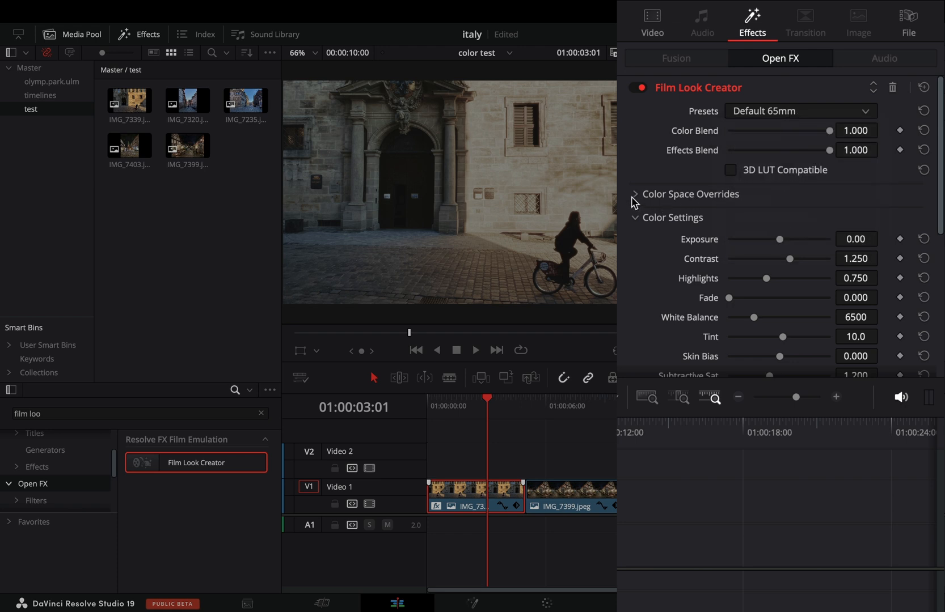
- Check project colour management, then set the Film Look Creator Color Space Overrides input to follow the timeline
left_click(634, 194)
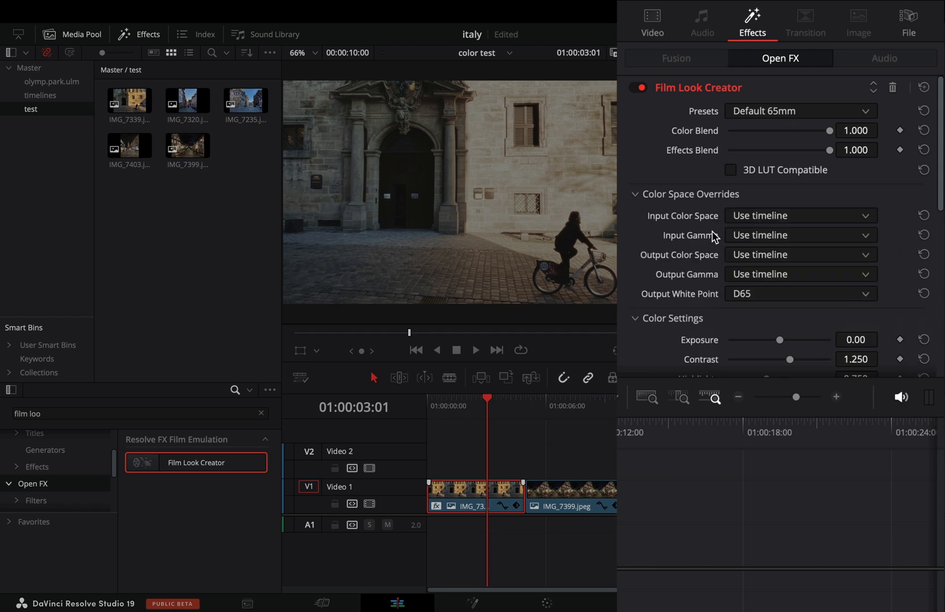
mouse_move(736, 271)
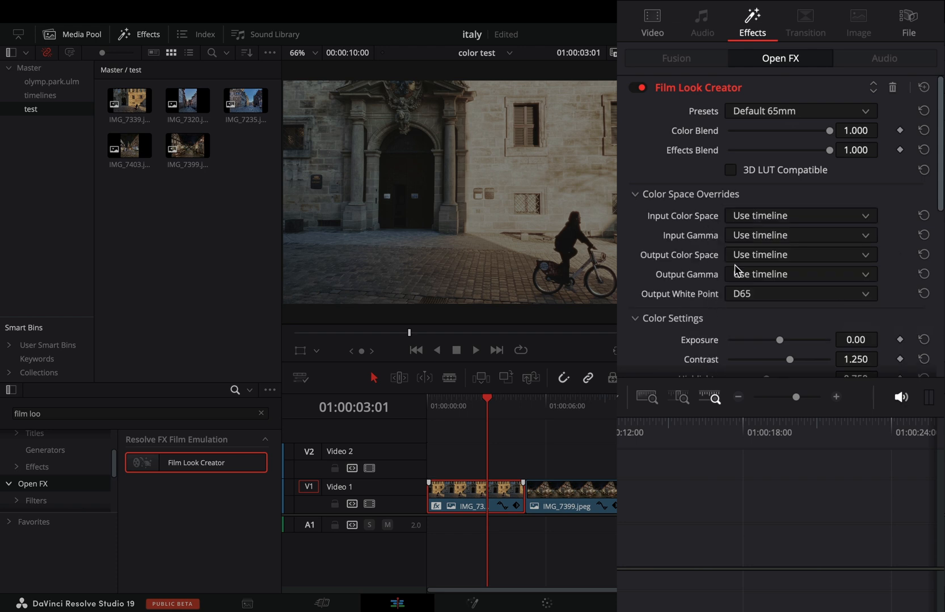
mouse_move(716, 216)
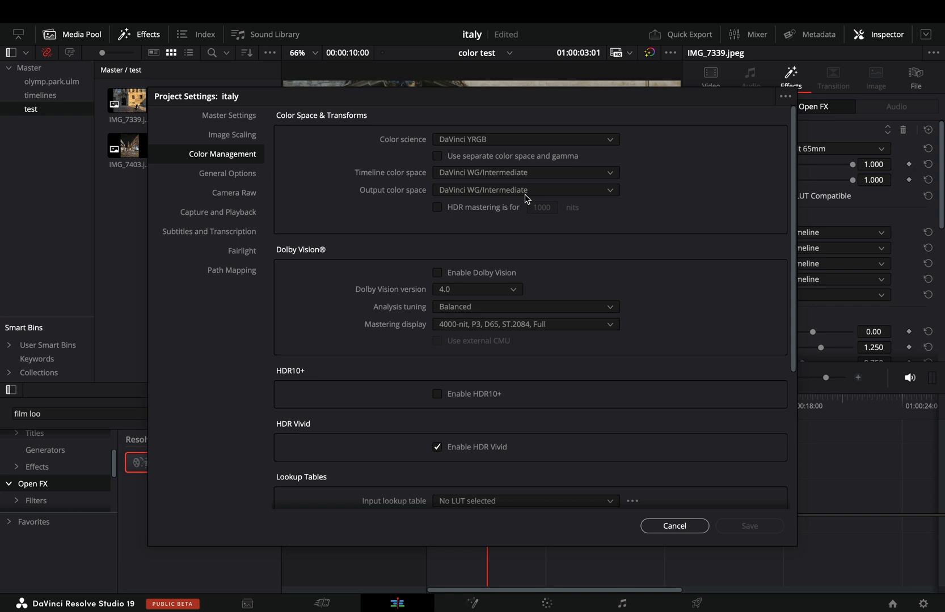
left_click(674, 525)
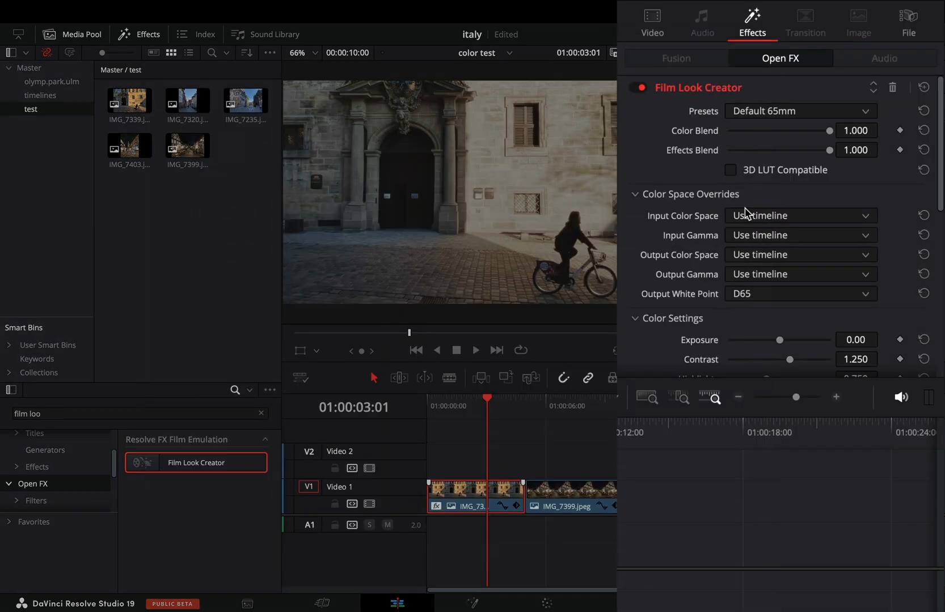
mouse_move(751, 222)
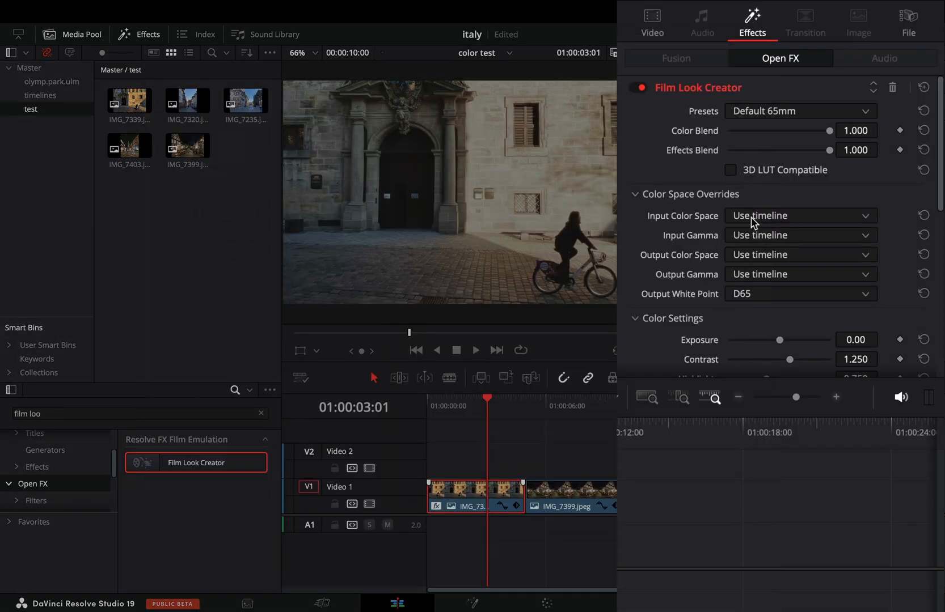
left_click(799, 216)
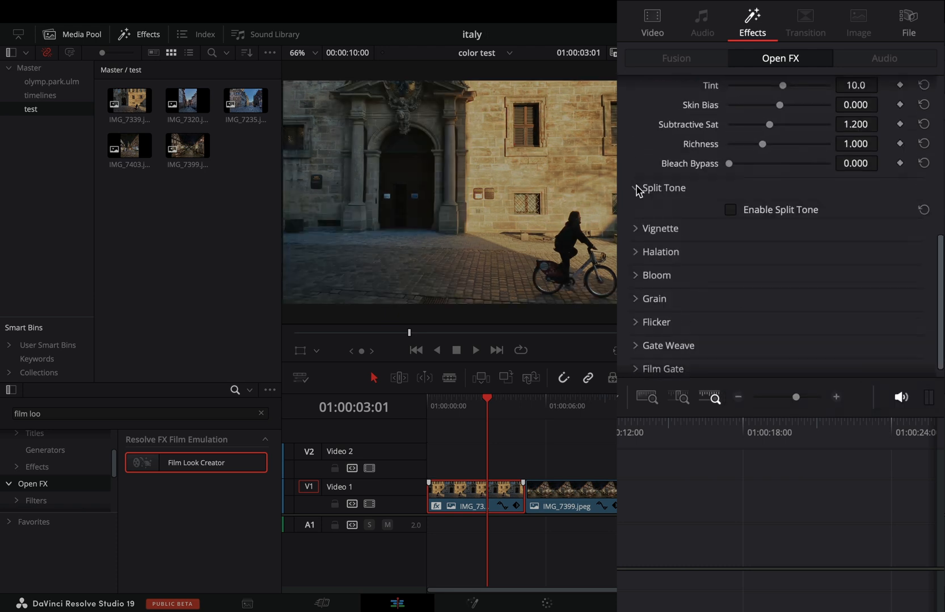
- Enable Split Tone, Halation, Bloom and Grain with a Custom grain preset and reduced Image Defocus, plus Film Gate letterbox
left_click(729, 209)
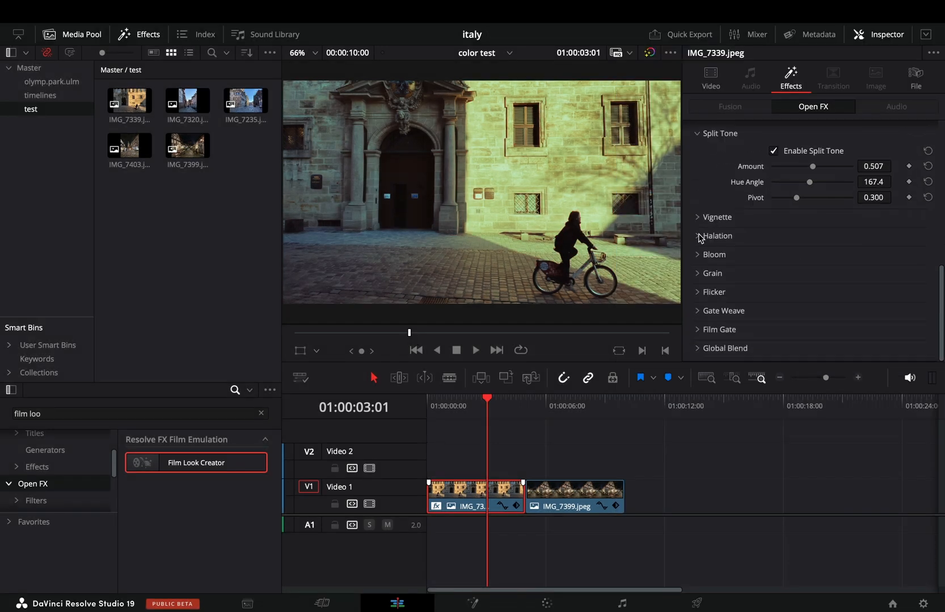
left_click(701, 236)
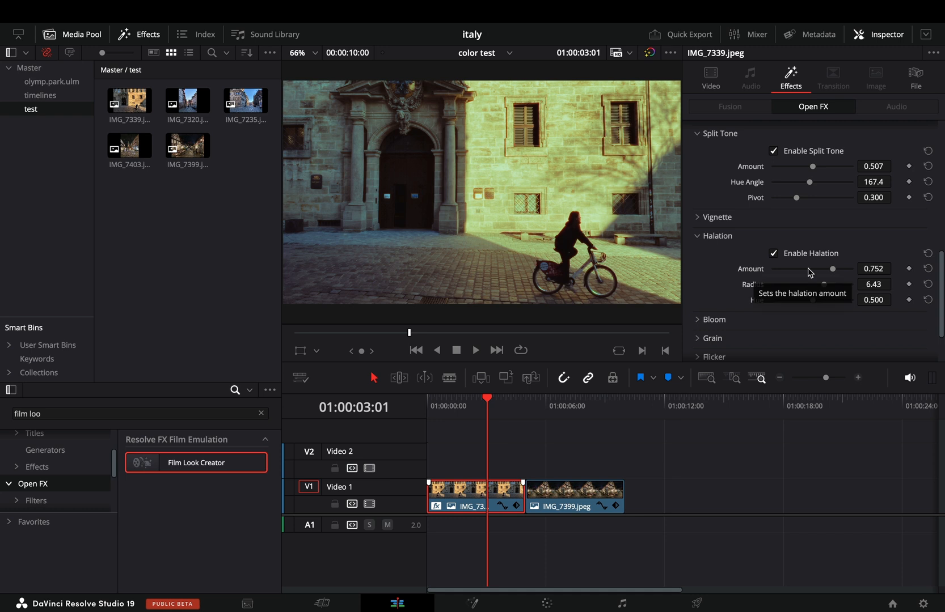
scroll("down", 3)
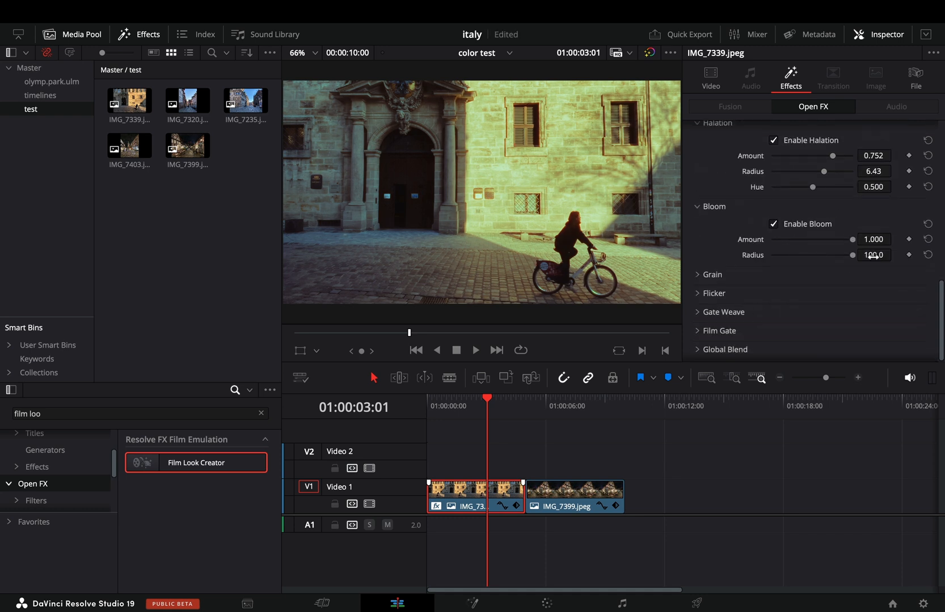
left_click(828, 265)
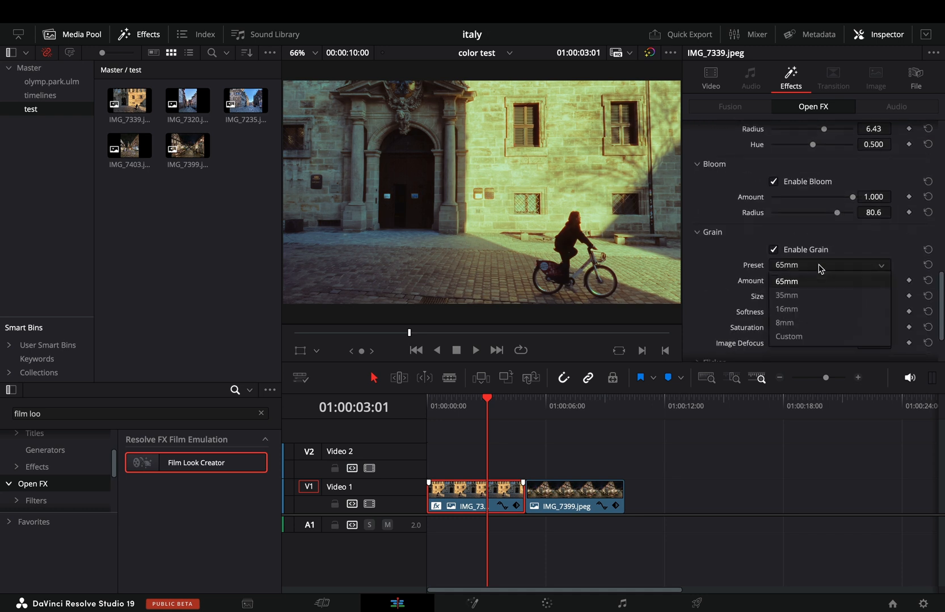
left_click(788, 337)
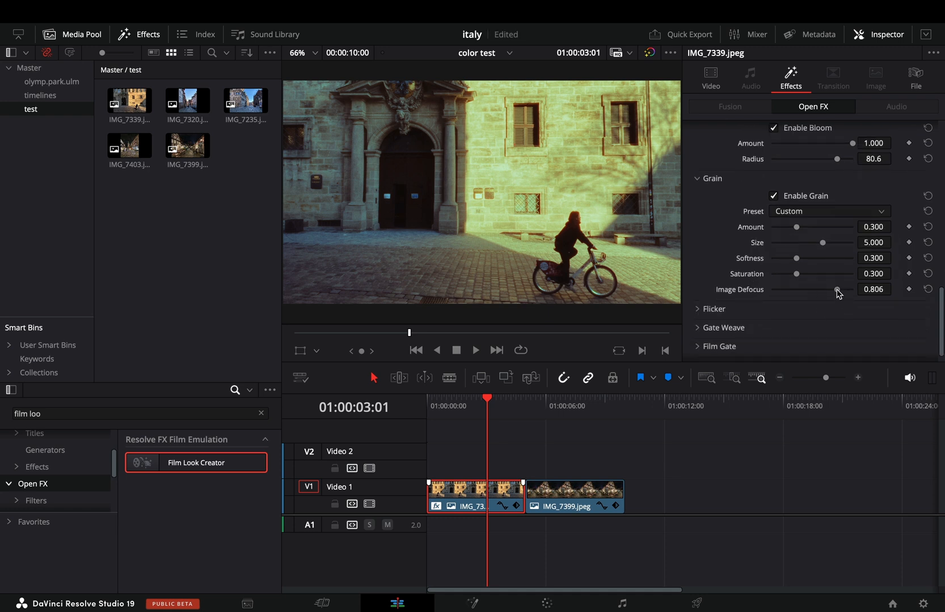
left_click_drag(837, 290, 830, 291)
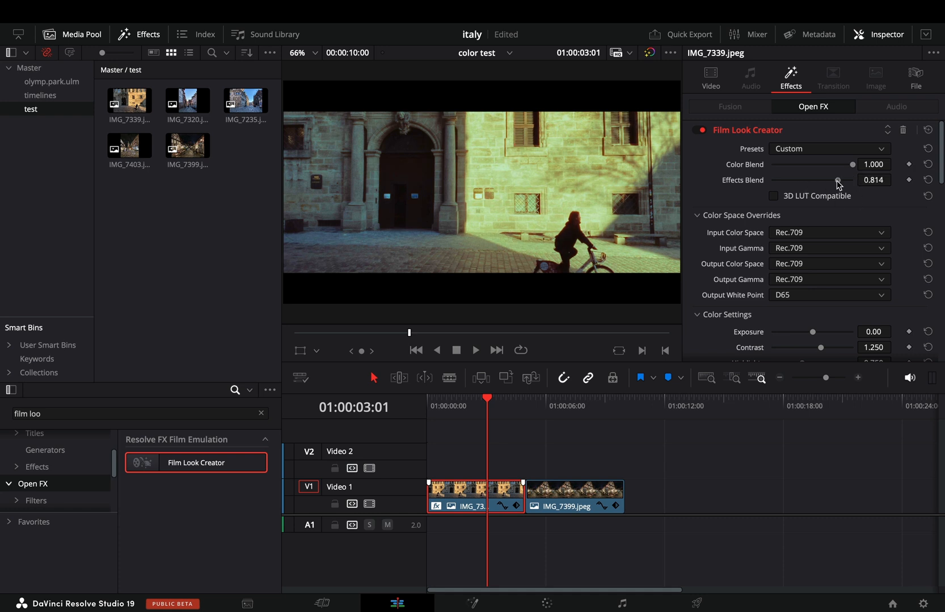
- Restore Effects Blend to 1.000 and set the Output White Point to D55
left_click_drag(835, 179, 852, 179)
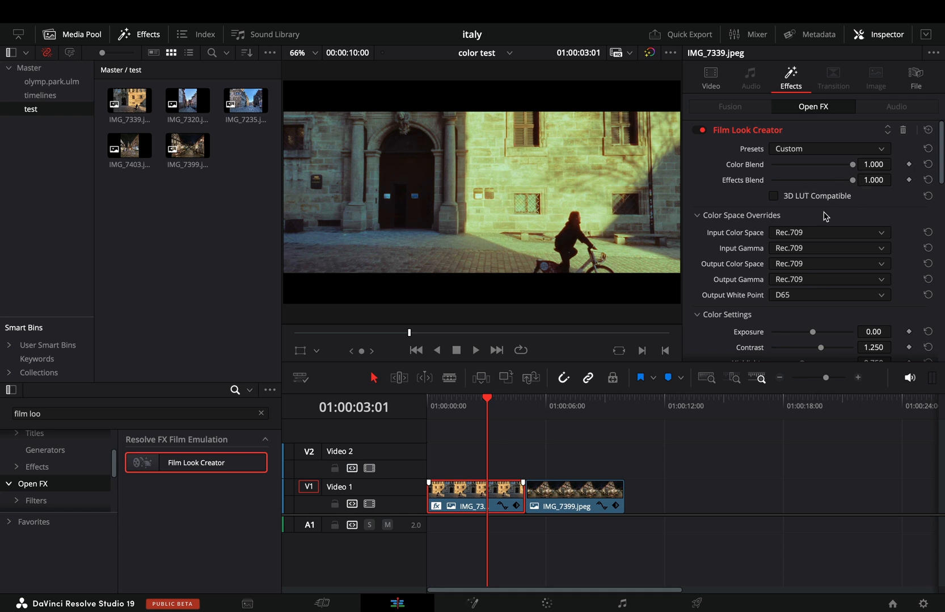
scroll("down", 3)
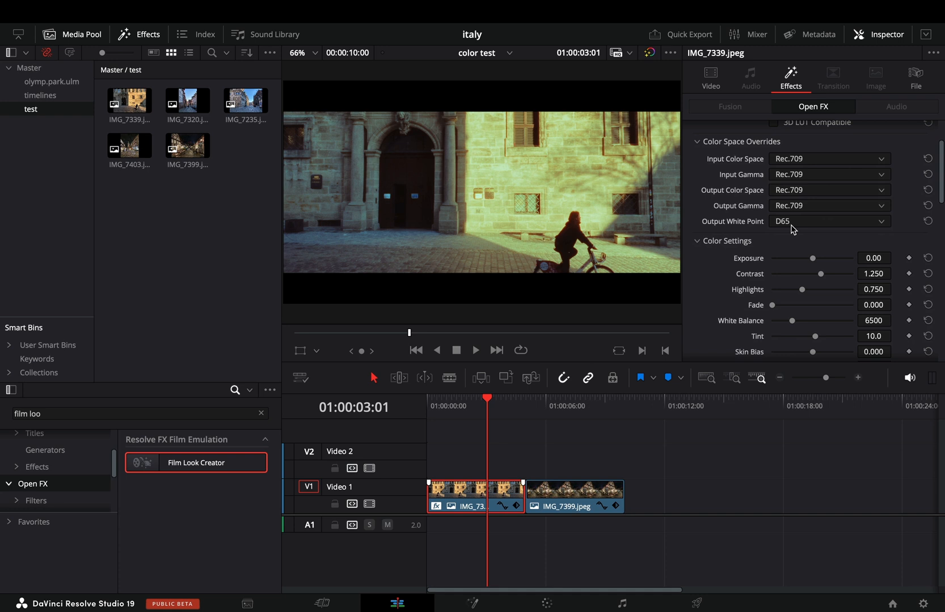
left_click(828, 221)
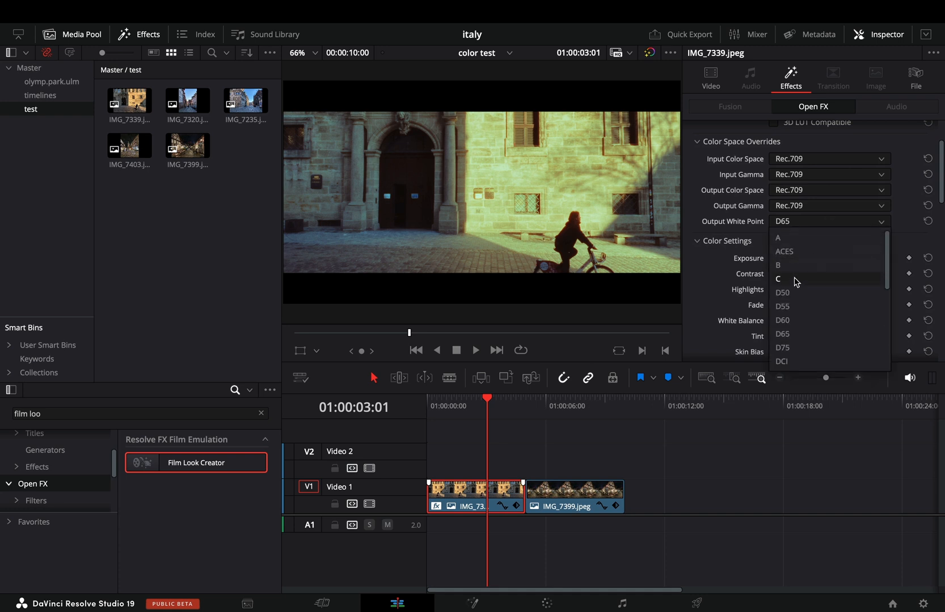
left_click(782, 306)
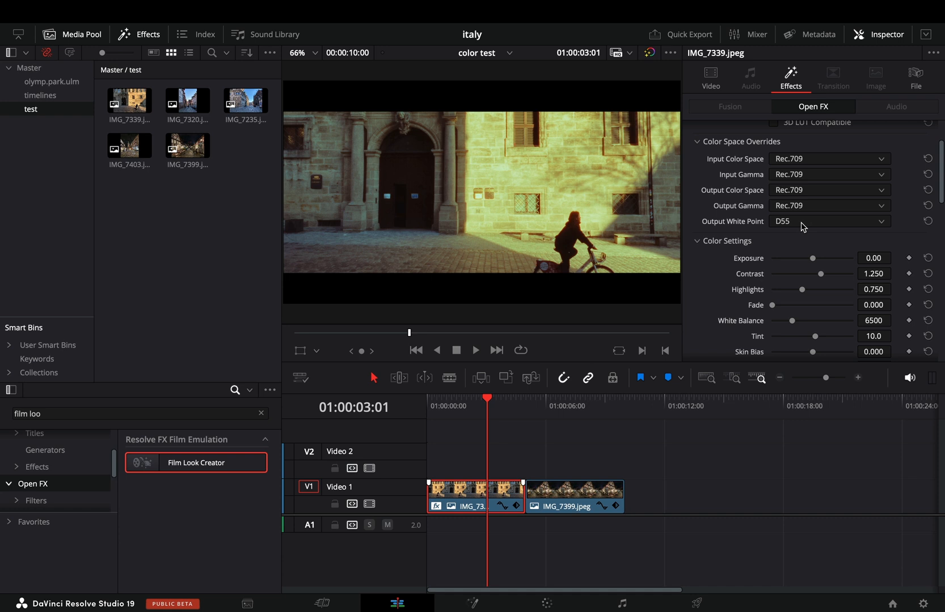
scroll("down", 3)
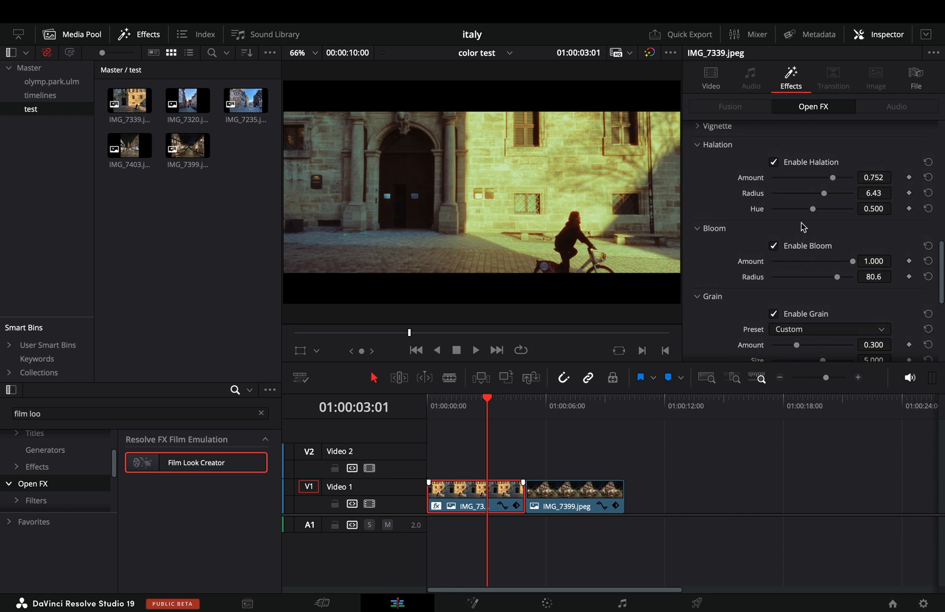
mouse_move(707, 153)
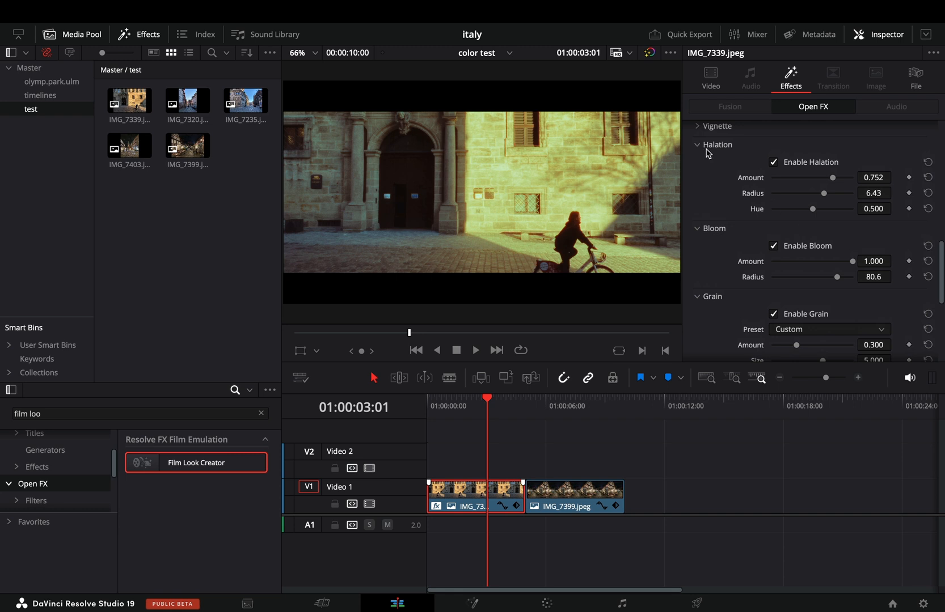